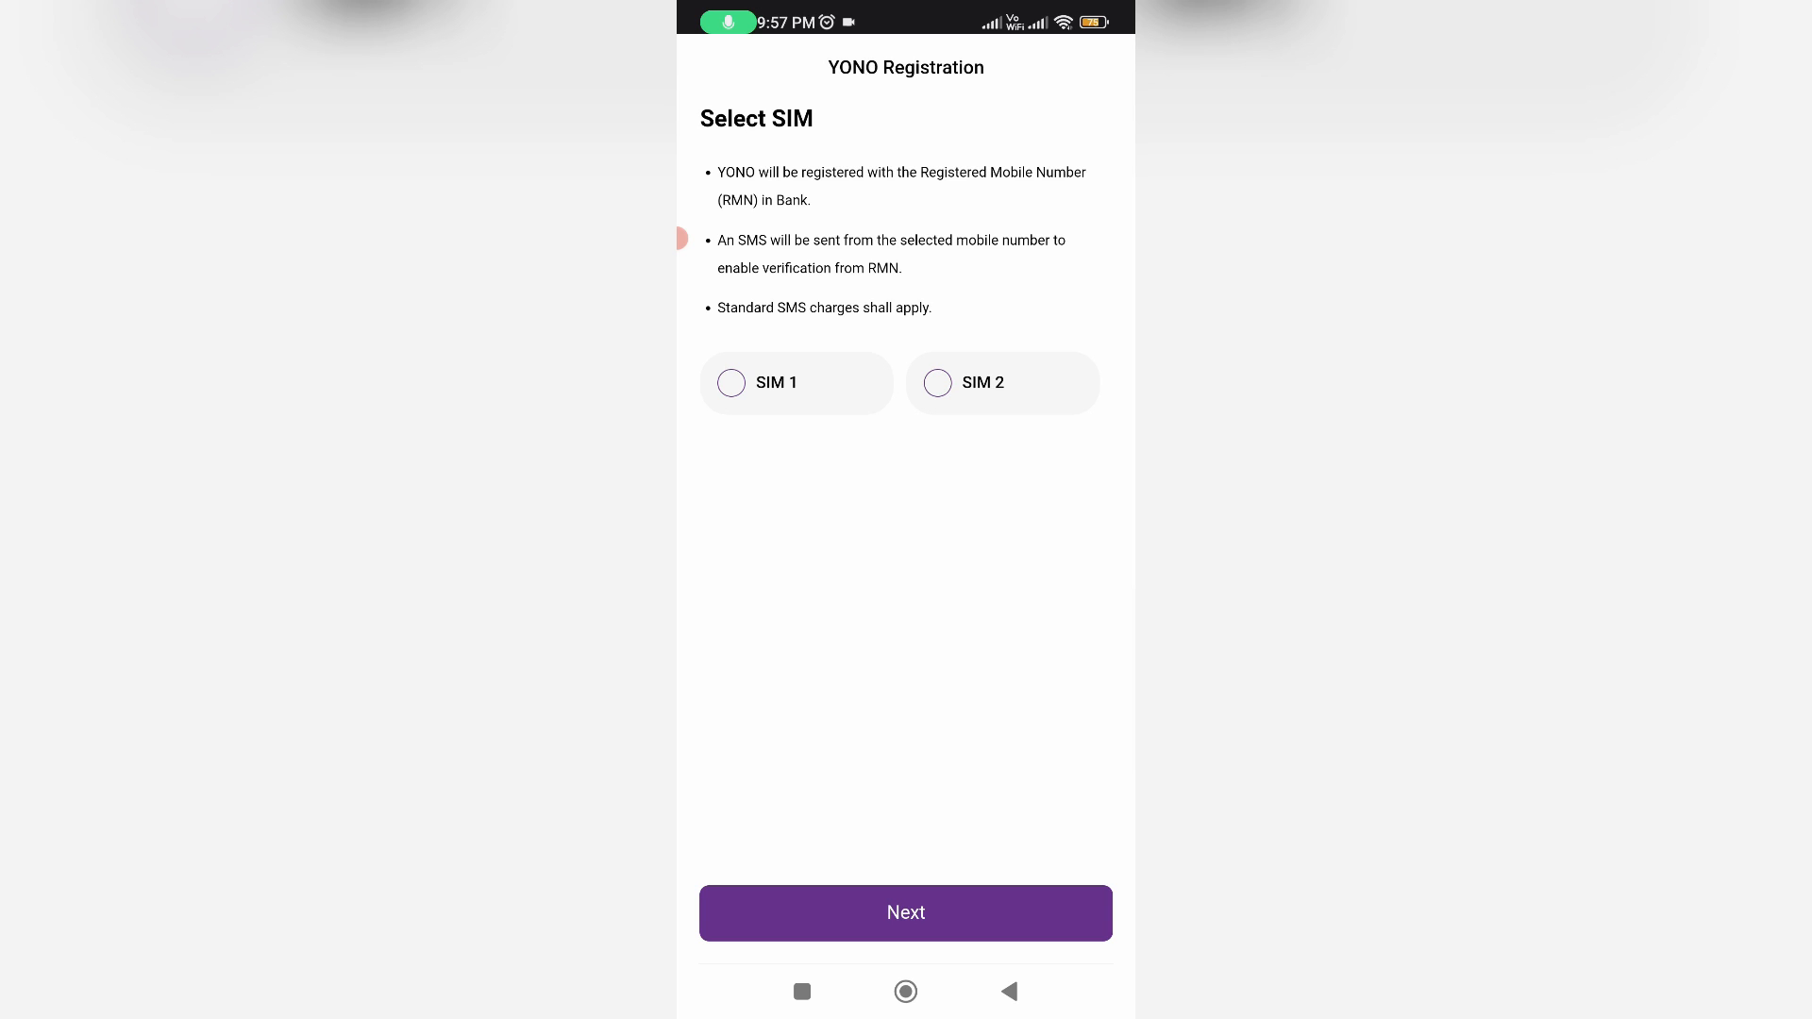
Continue registration with the selected SIM and allow YONO SBI SMS access.
click(905, 912)
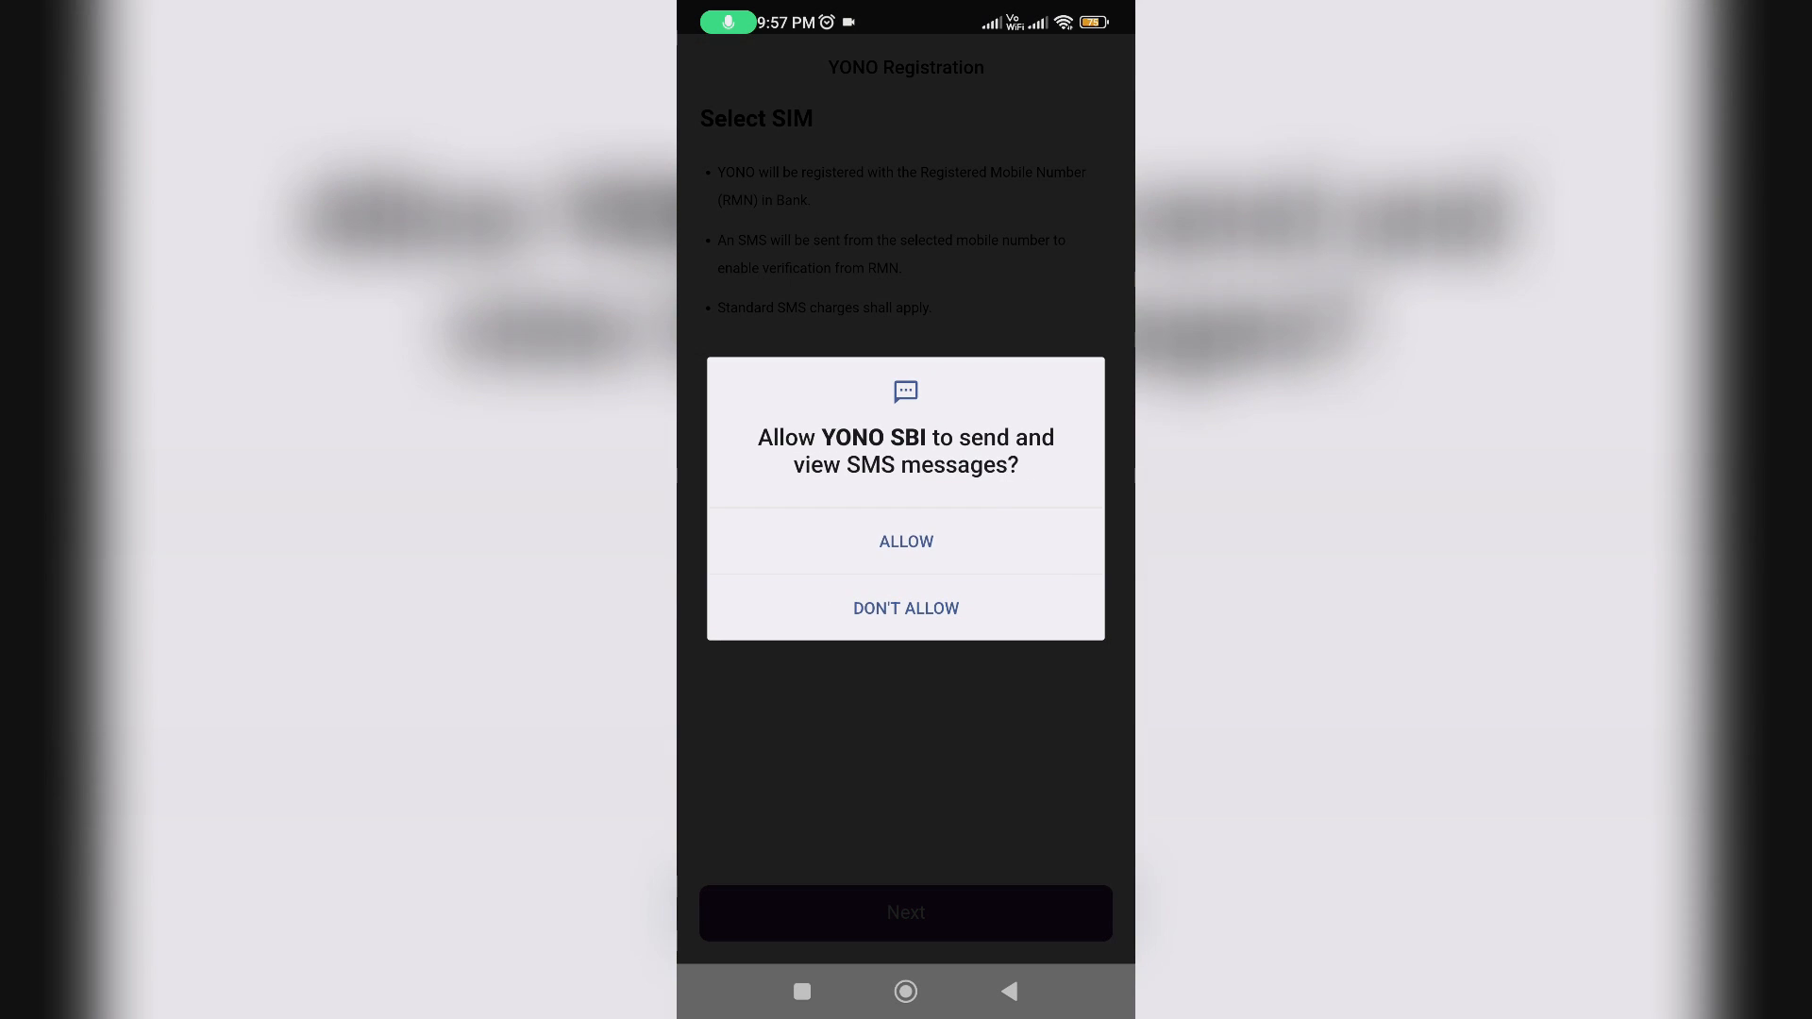
click(905, 541)
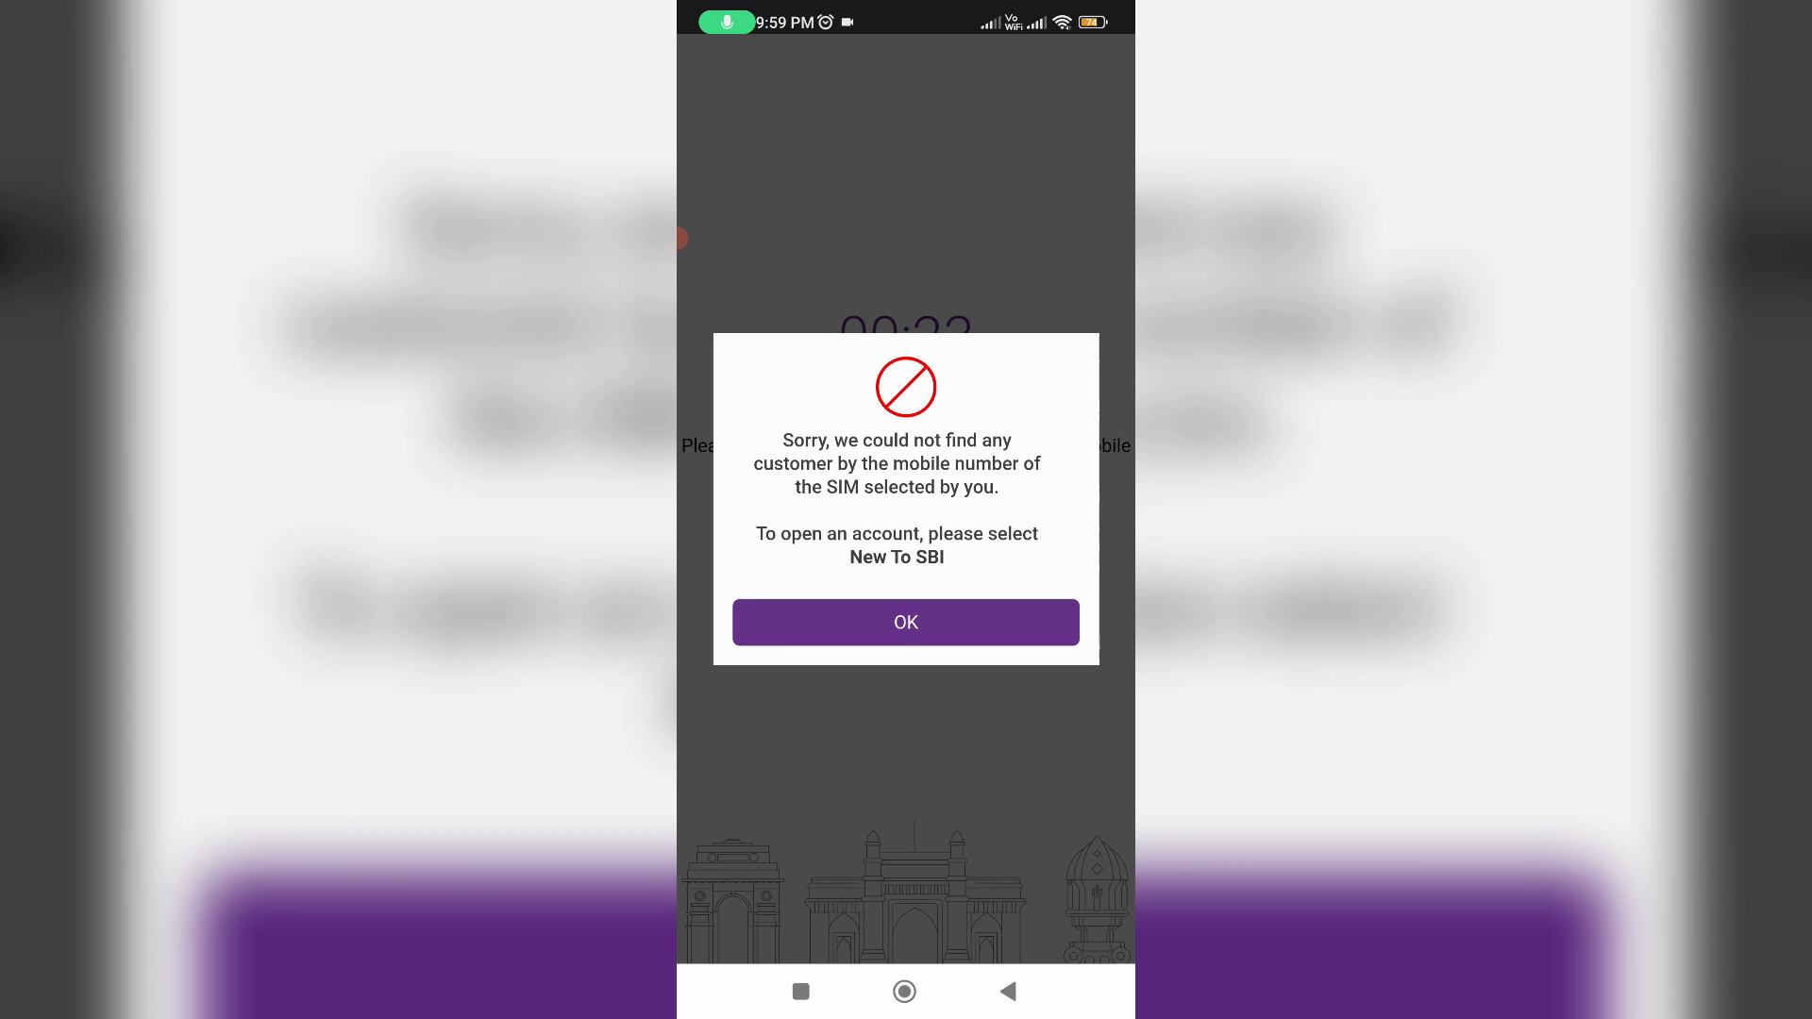
Dismiss the customer-not-found error and read the Android 9+ alert email in Gmail.
click(906, 622)
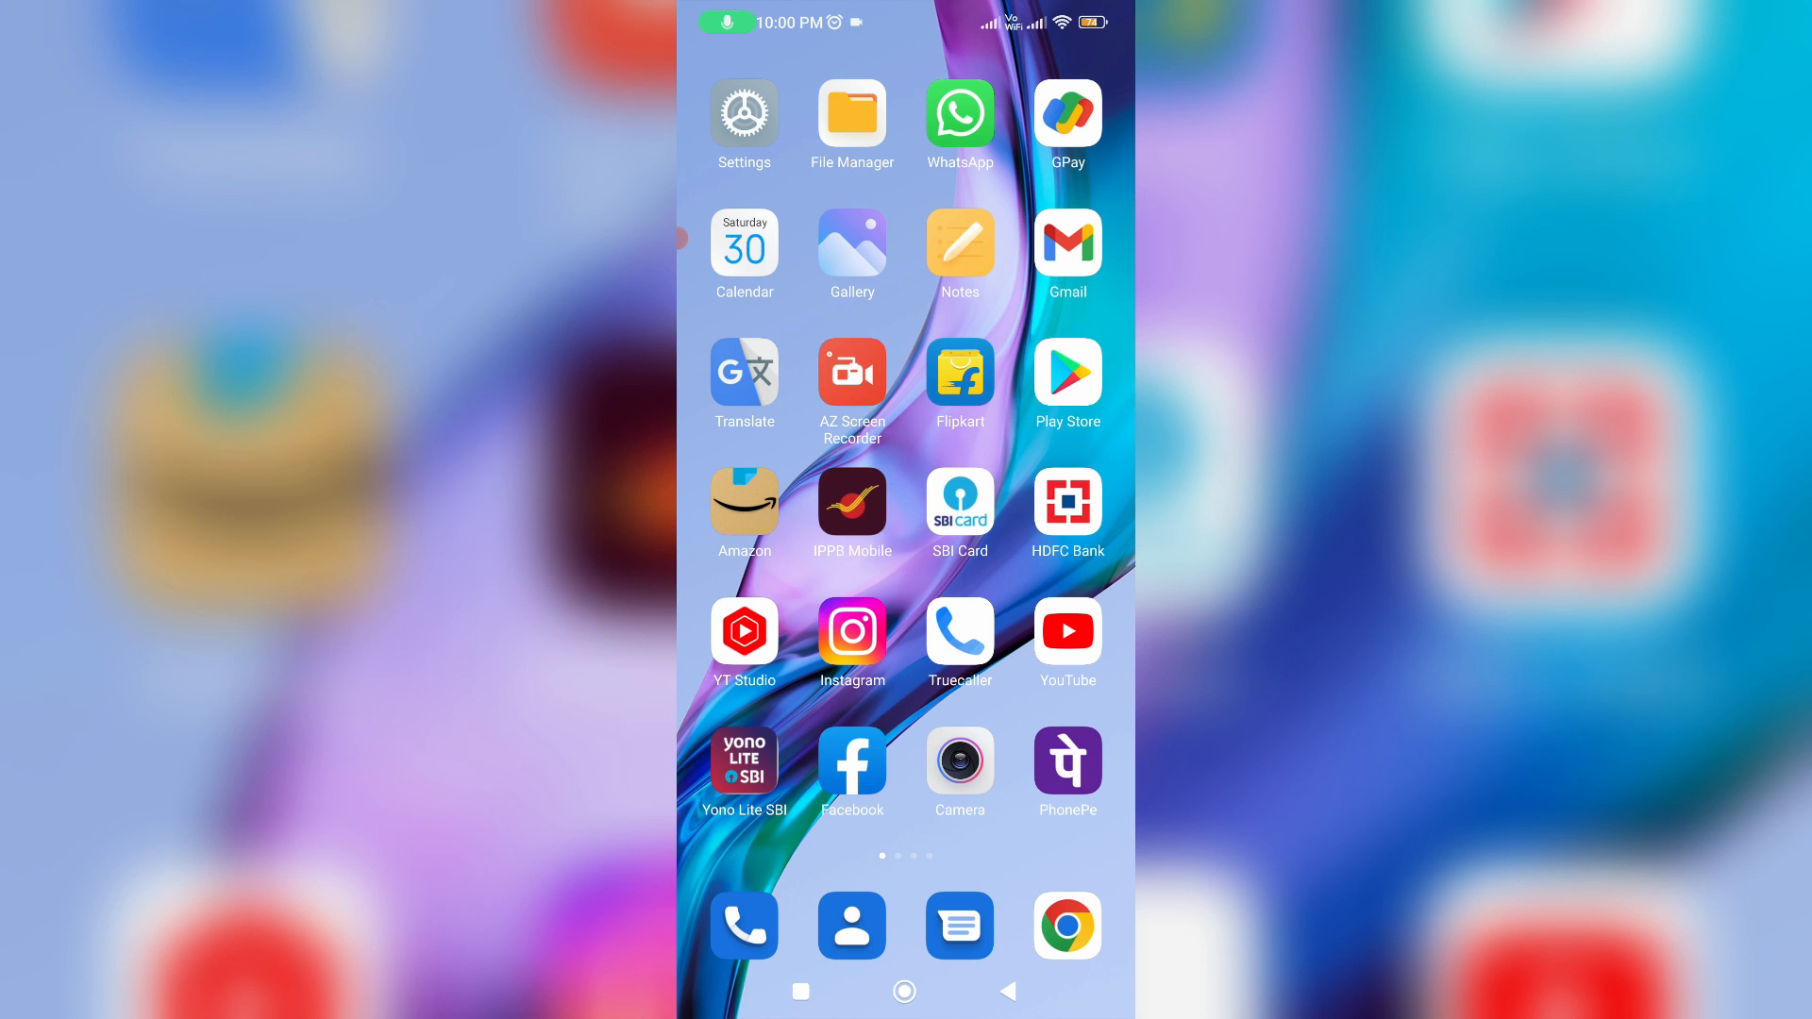
click(1067, 245)
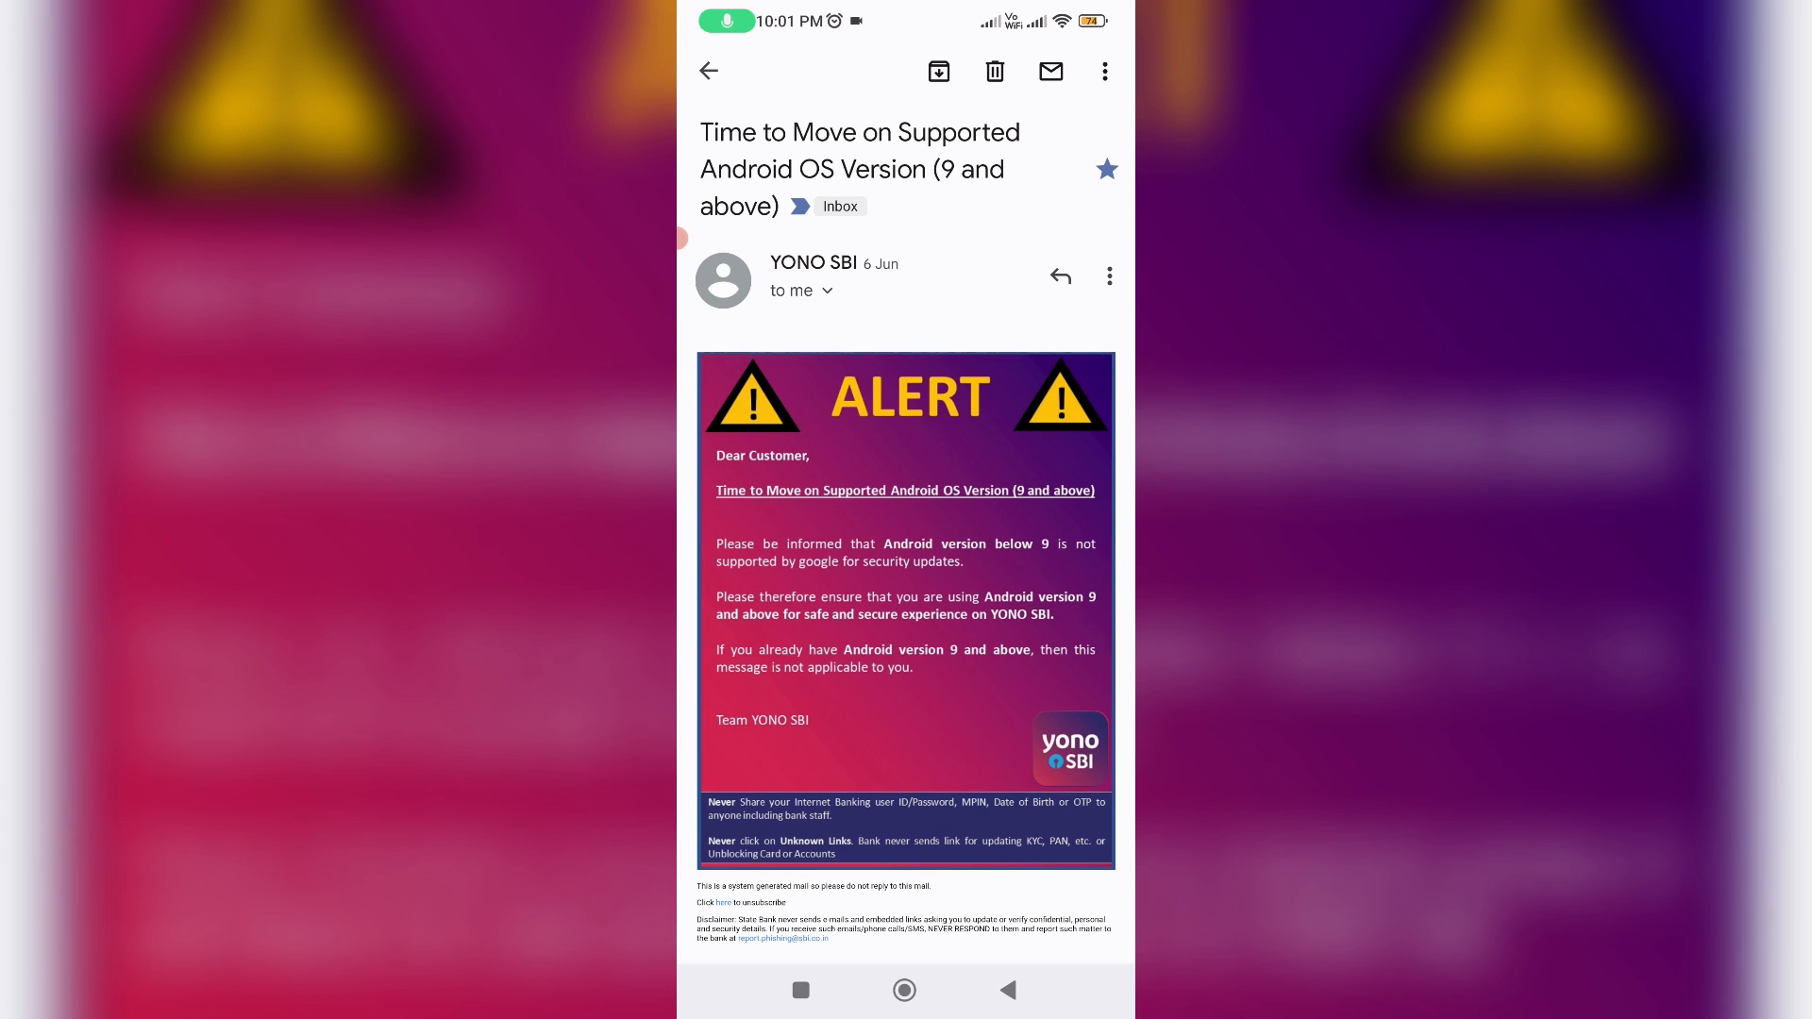
click(905, 990)
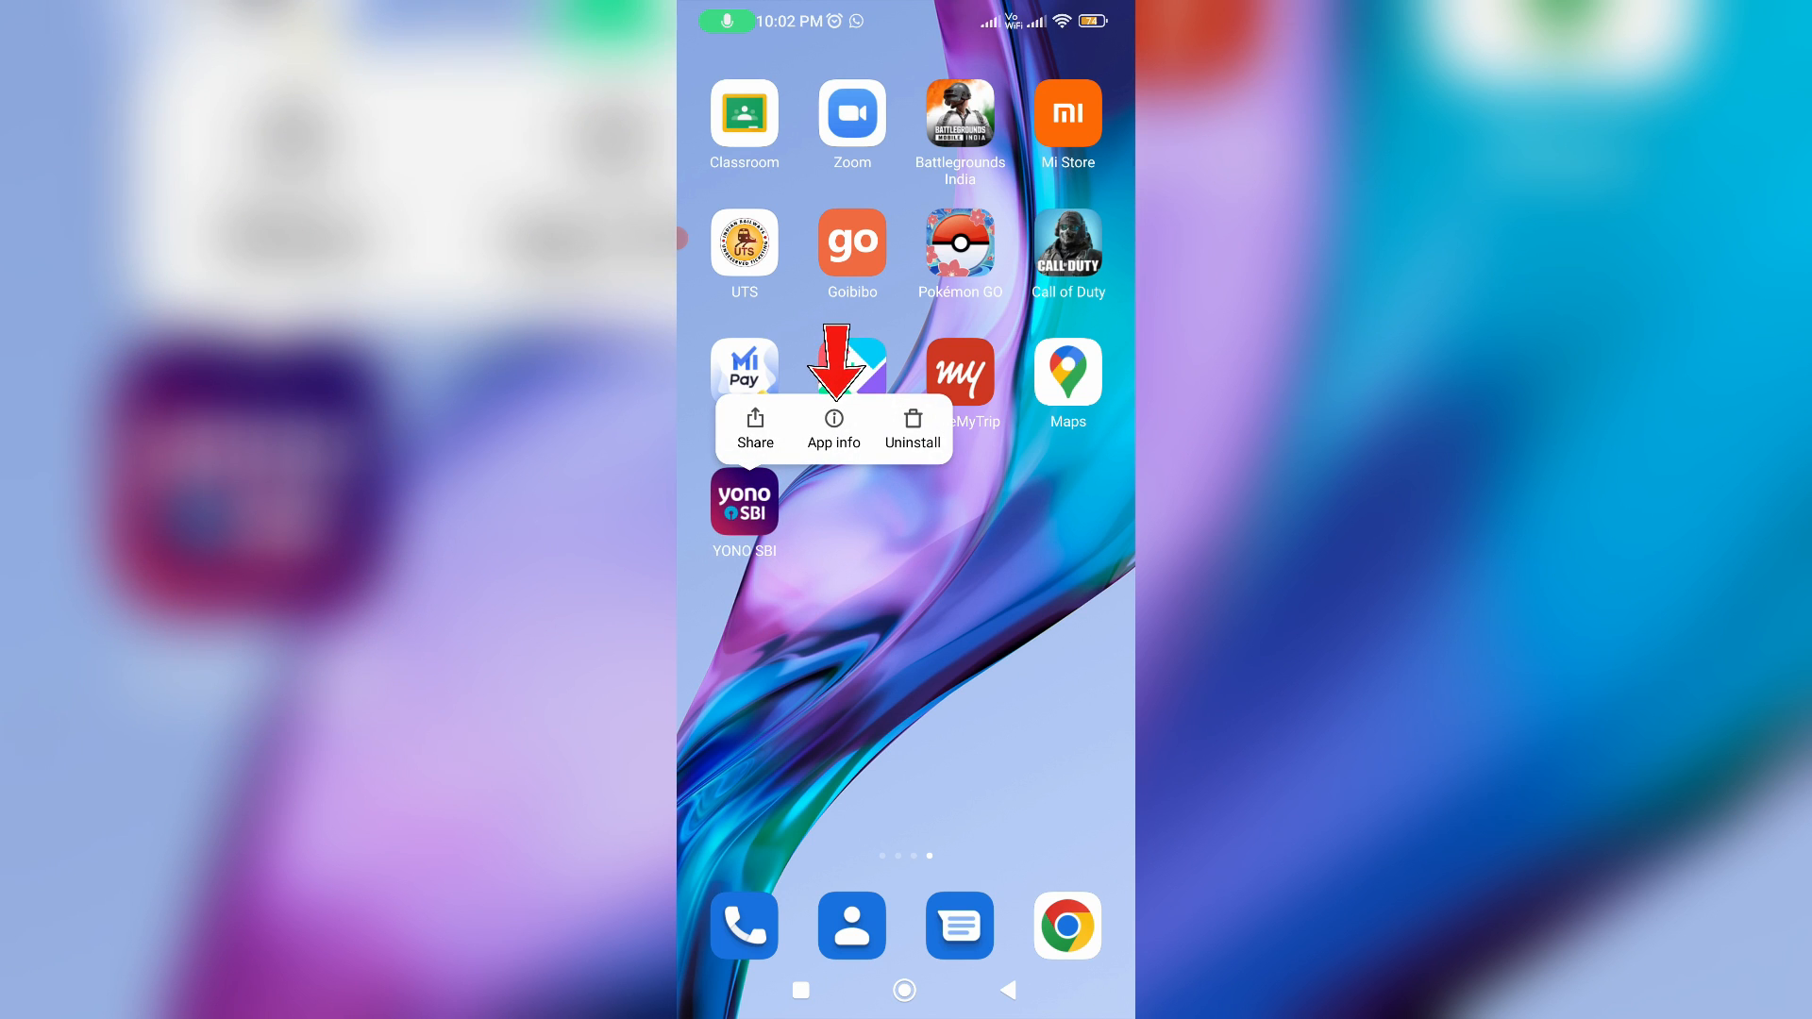
Open YONO SBI's App info and clear its stored data.
click(832, 427)
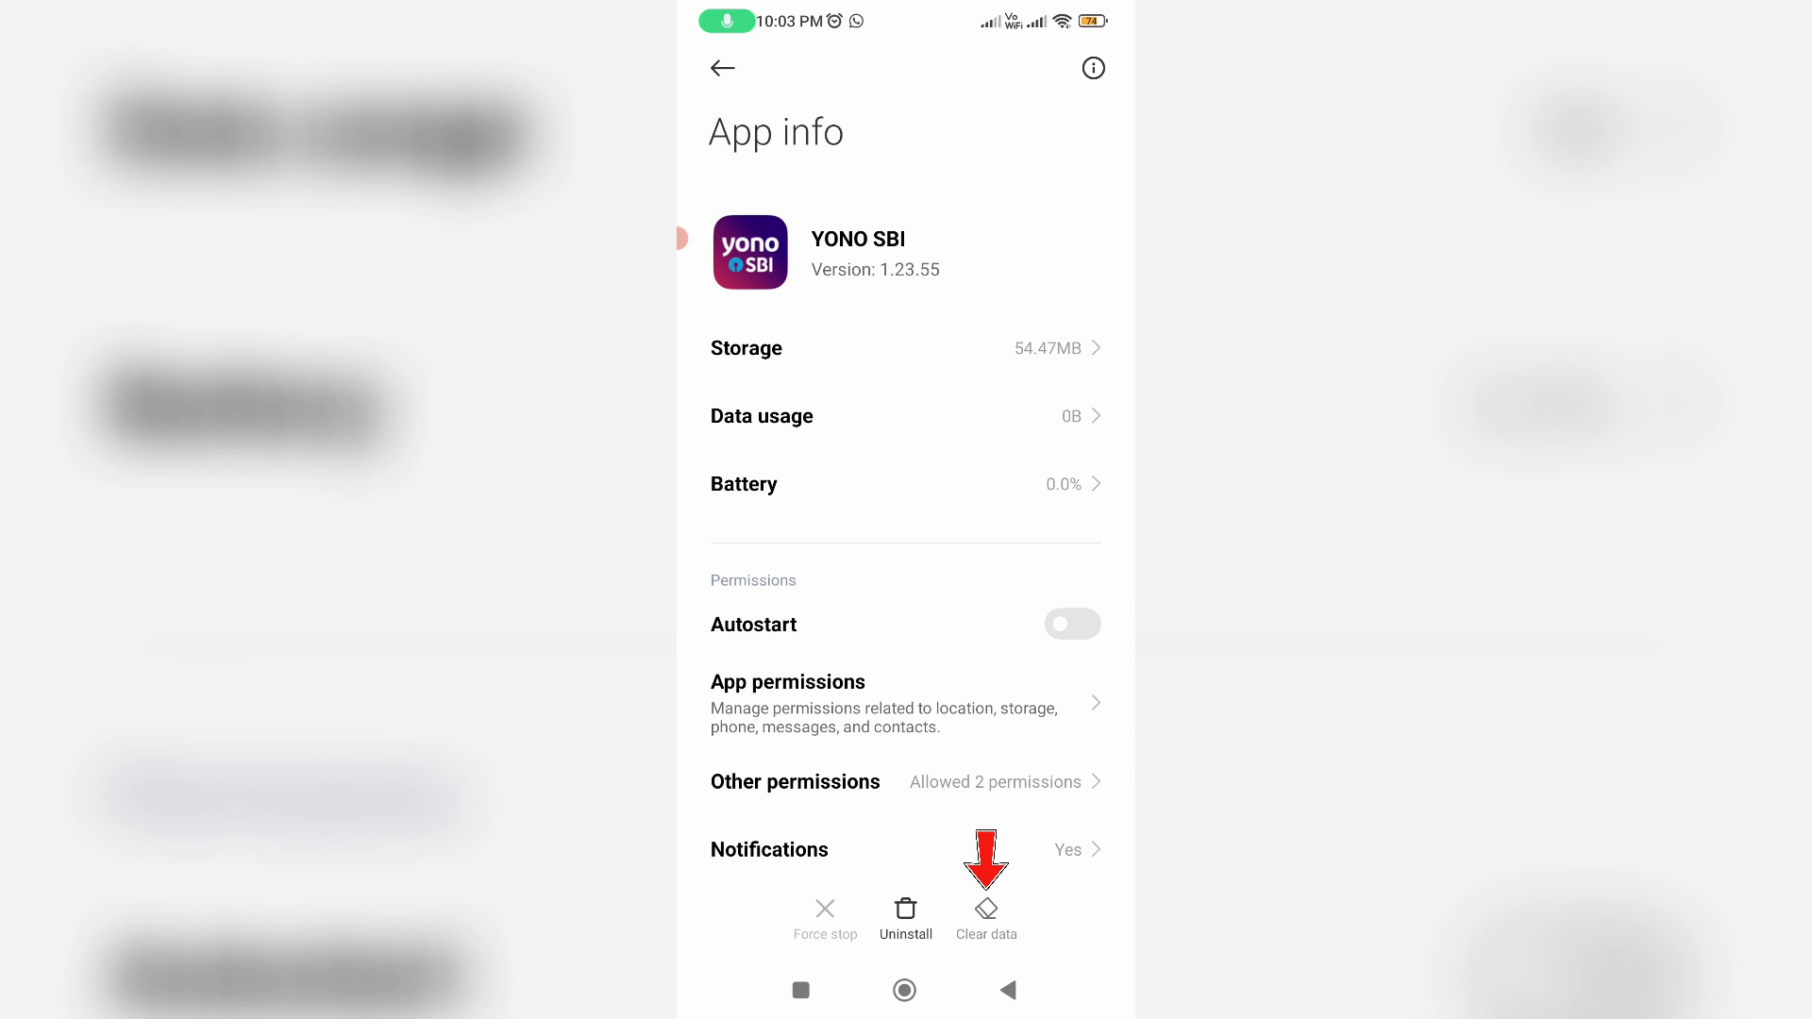
click(986, 911)
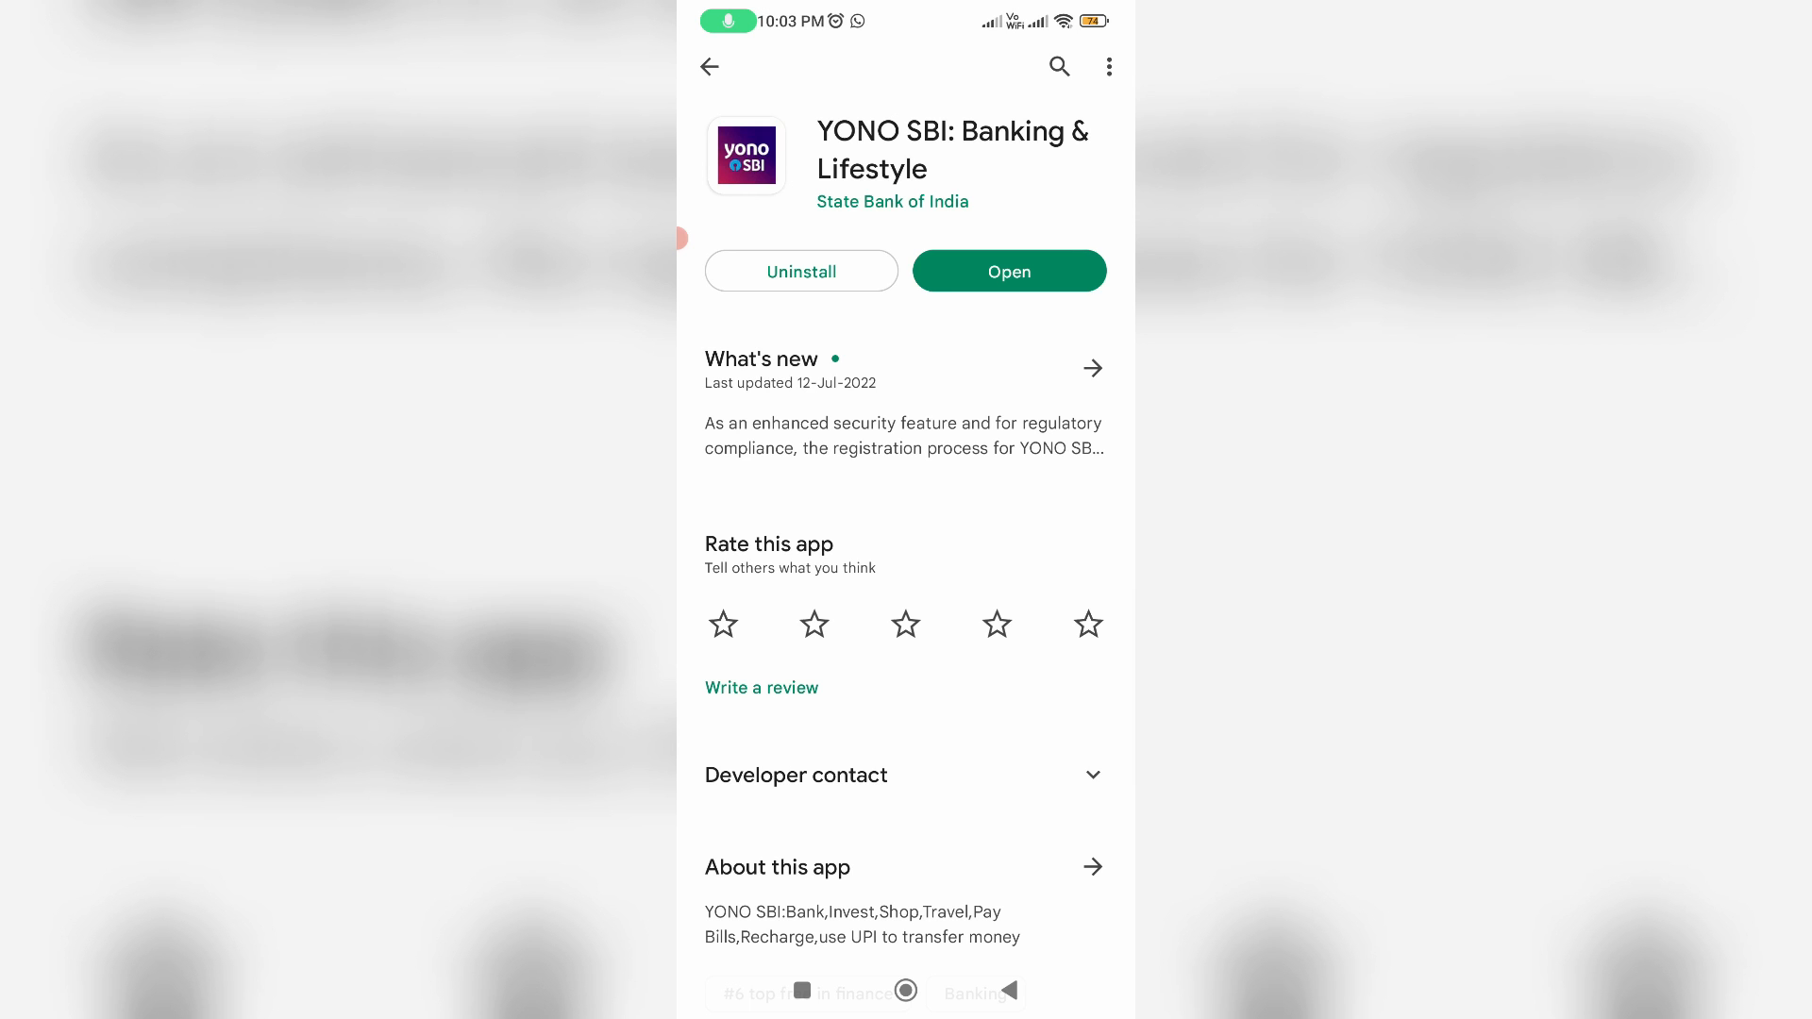
Relaunch YONO SBI from its Play Store listing to restart at SIM selection.
click(1007, 271)
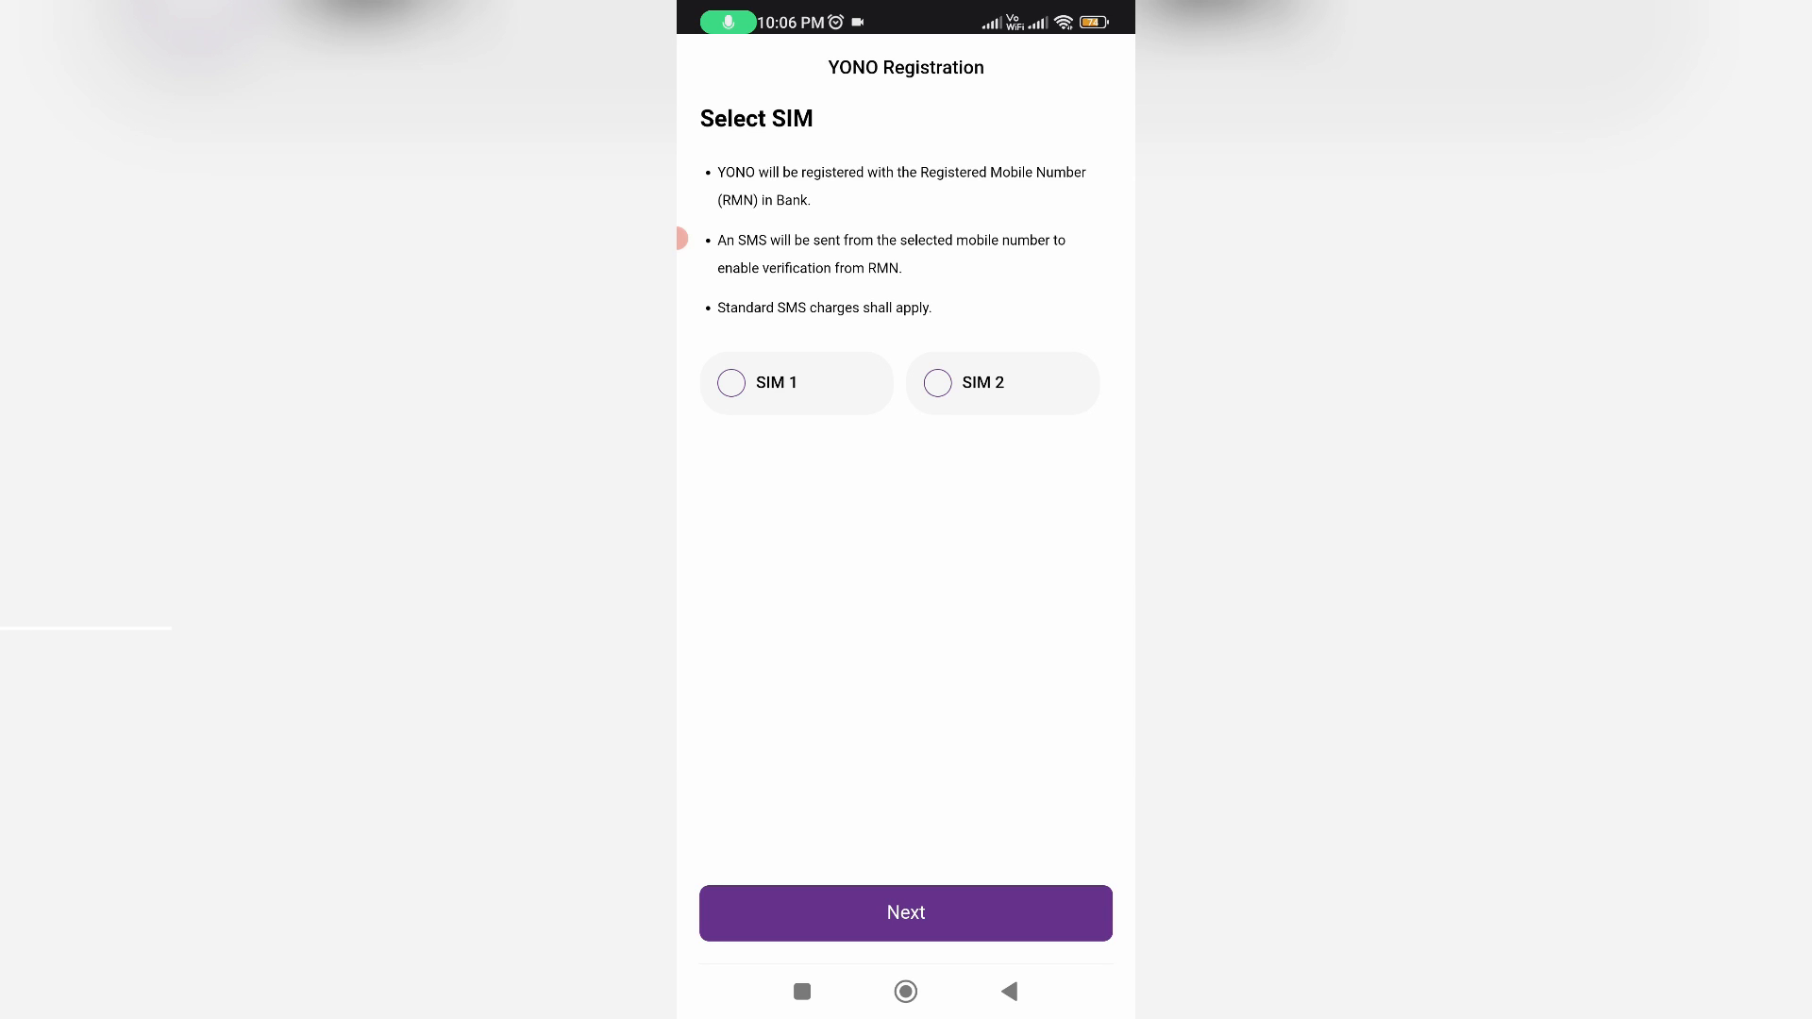
Choose SIM 2 and continue registration so the app checks that number.
click(937, 383)
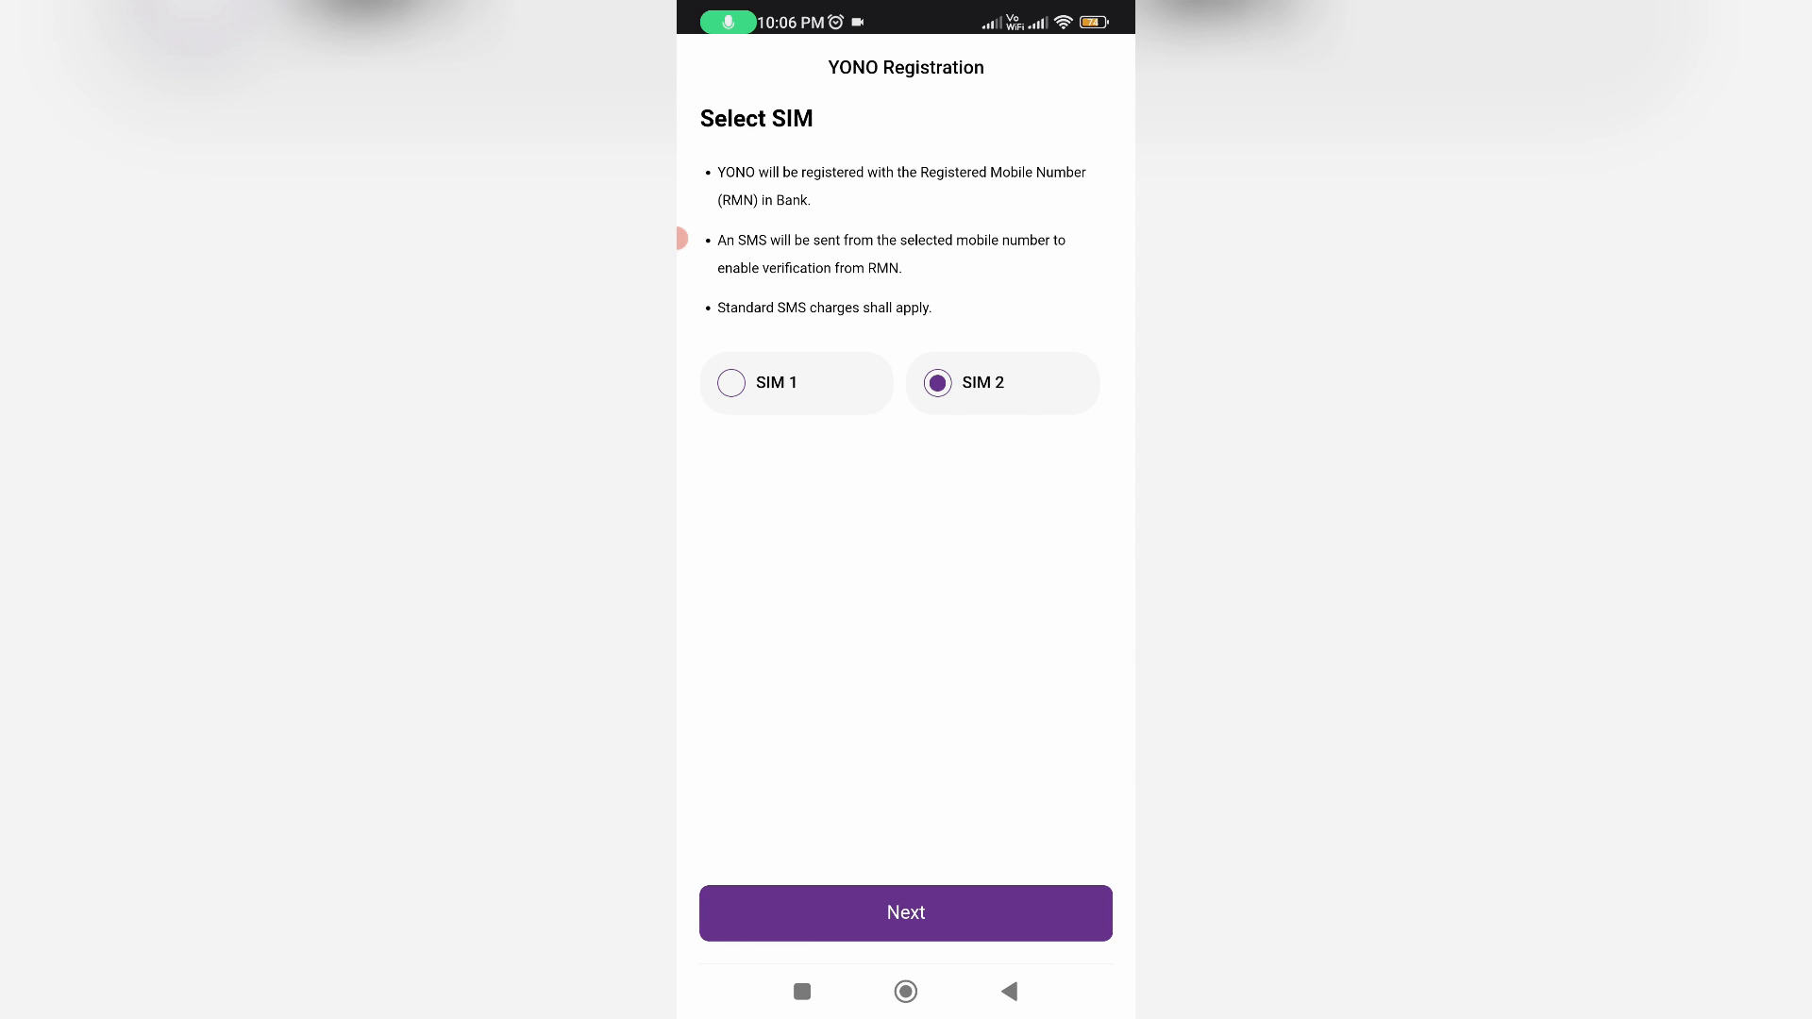
click(906, 912)
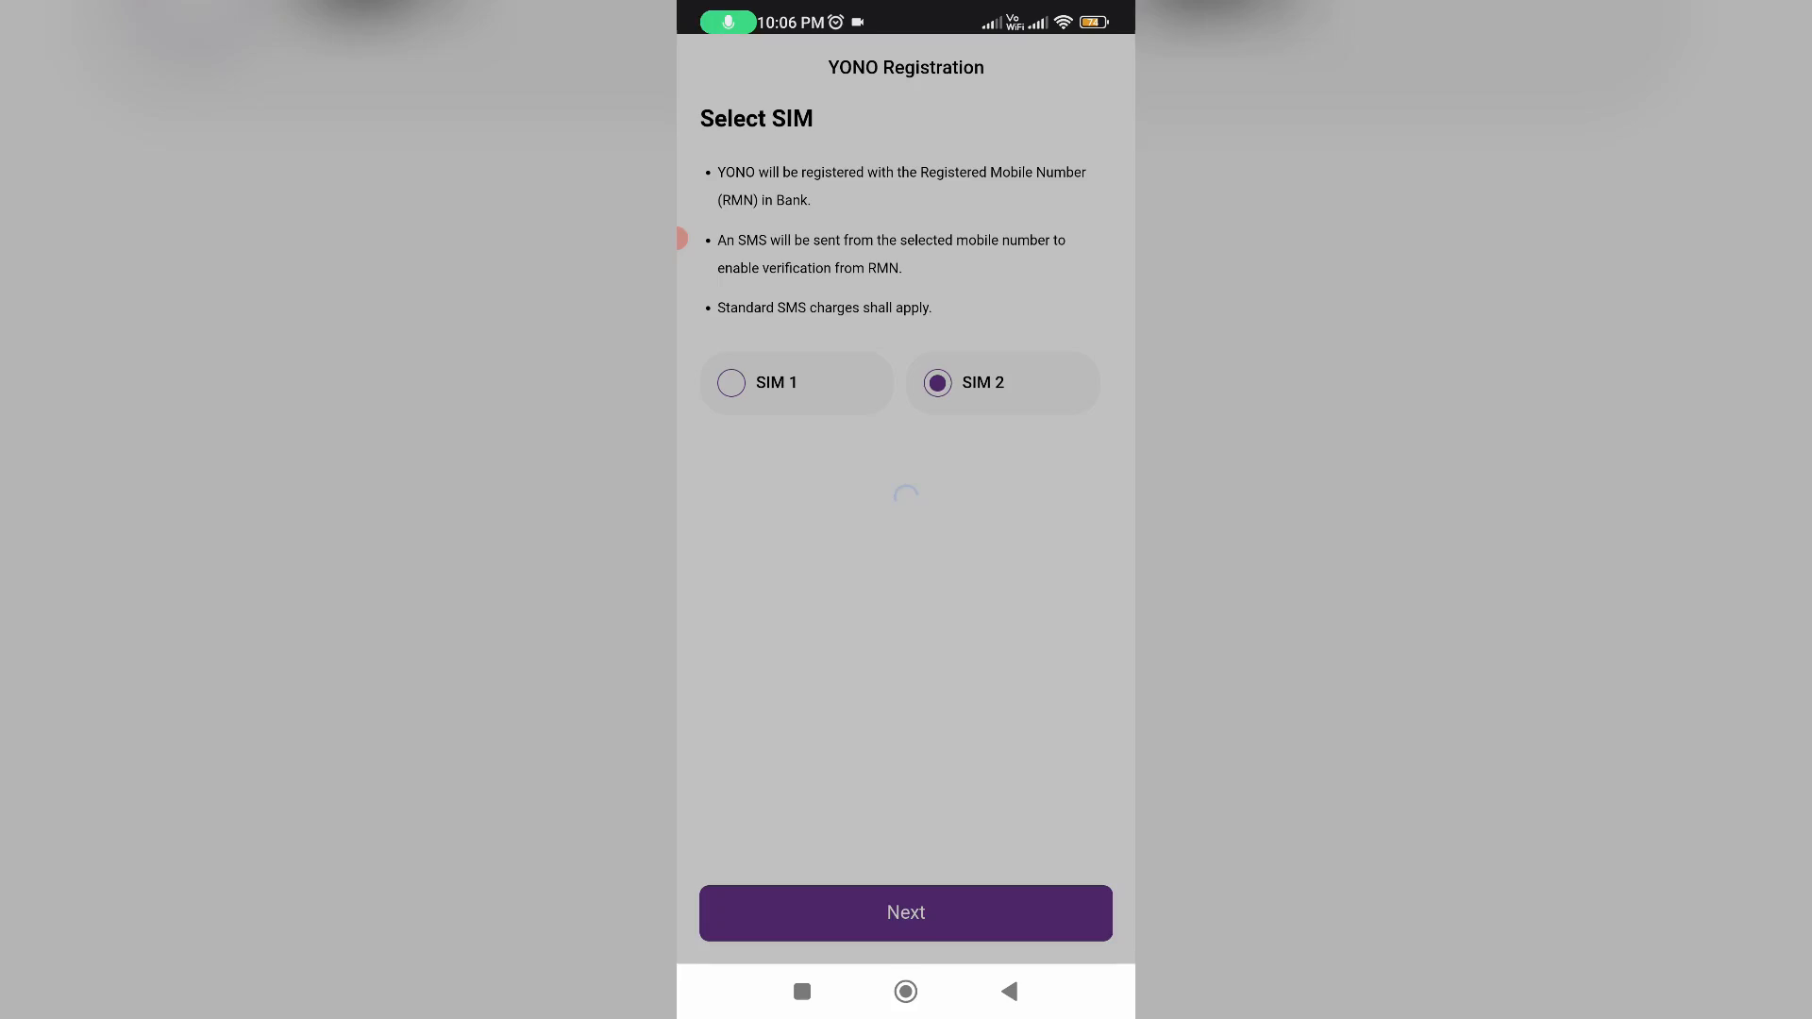
click(905, 912)
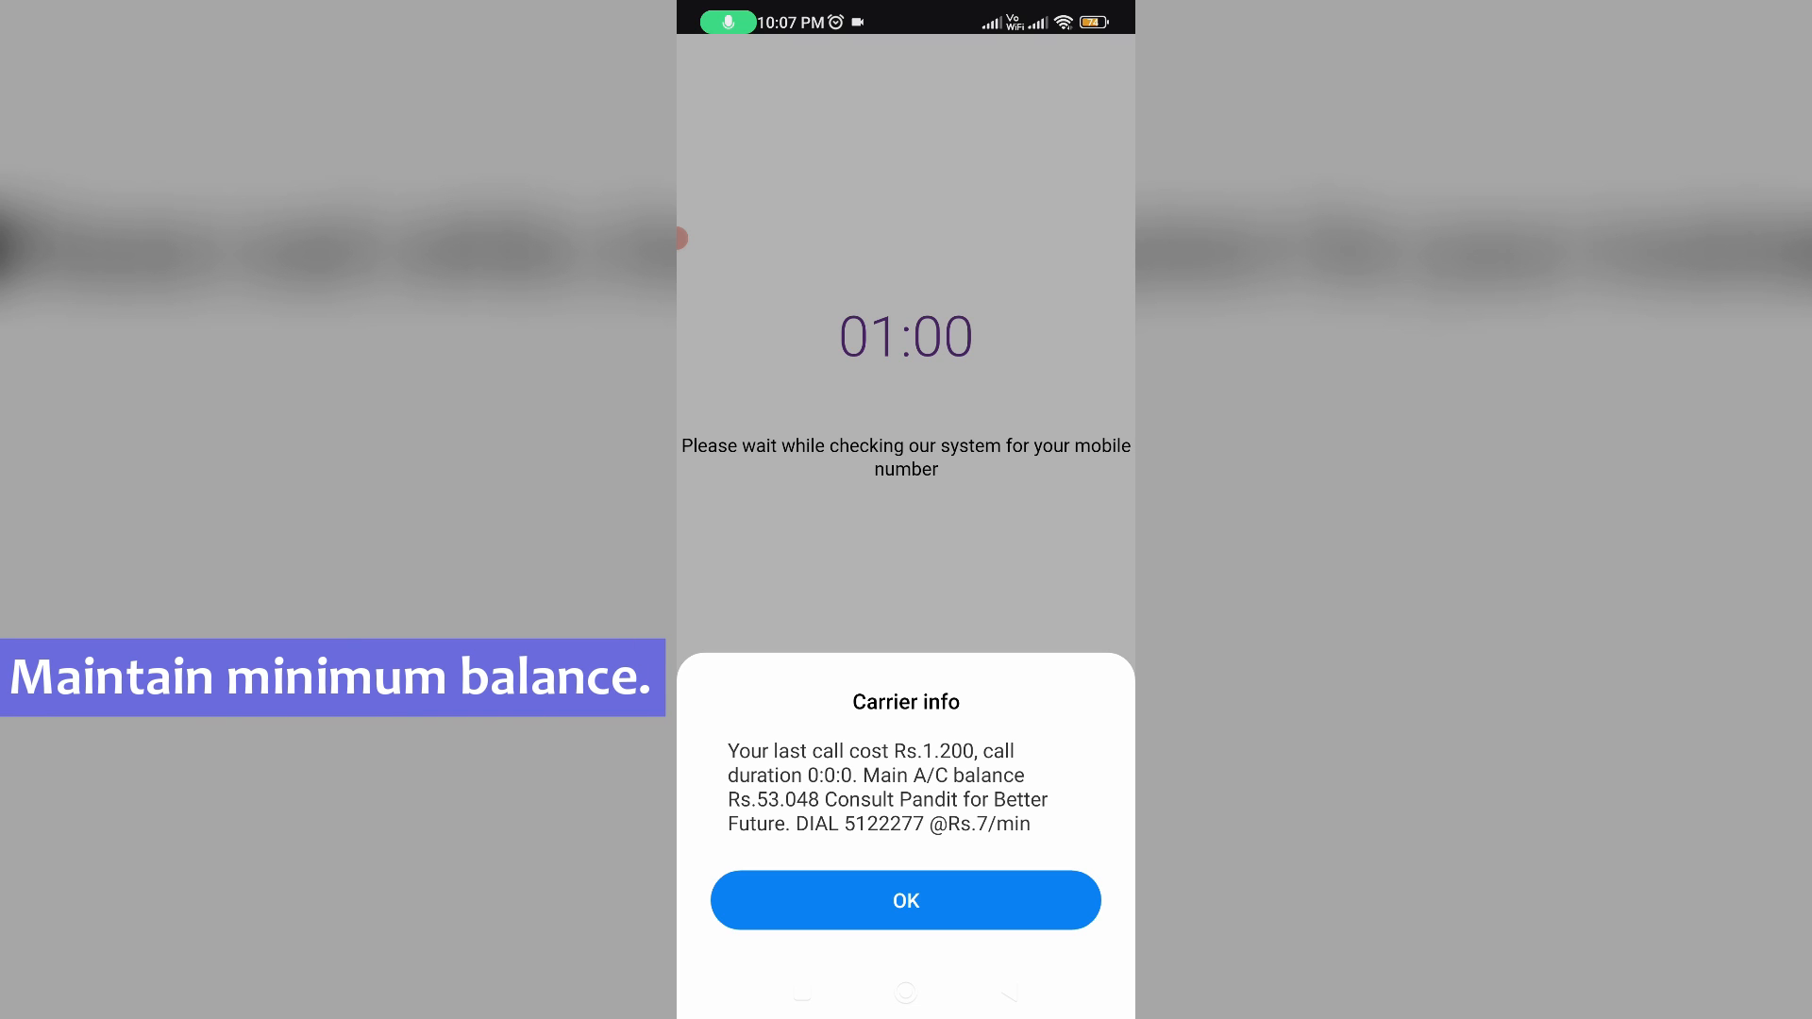
Dismiss the carrier info popup and proceed with active internet banking registration.
click(905, 901)
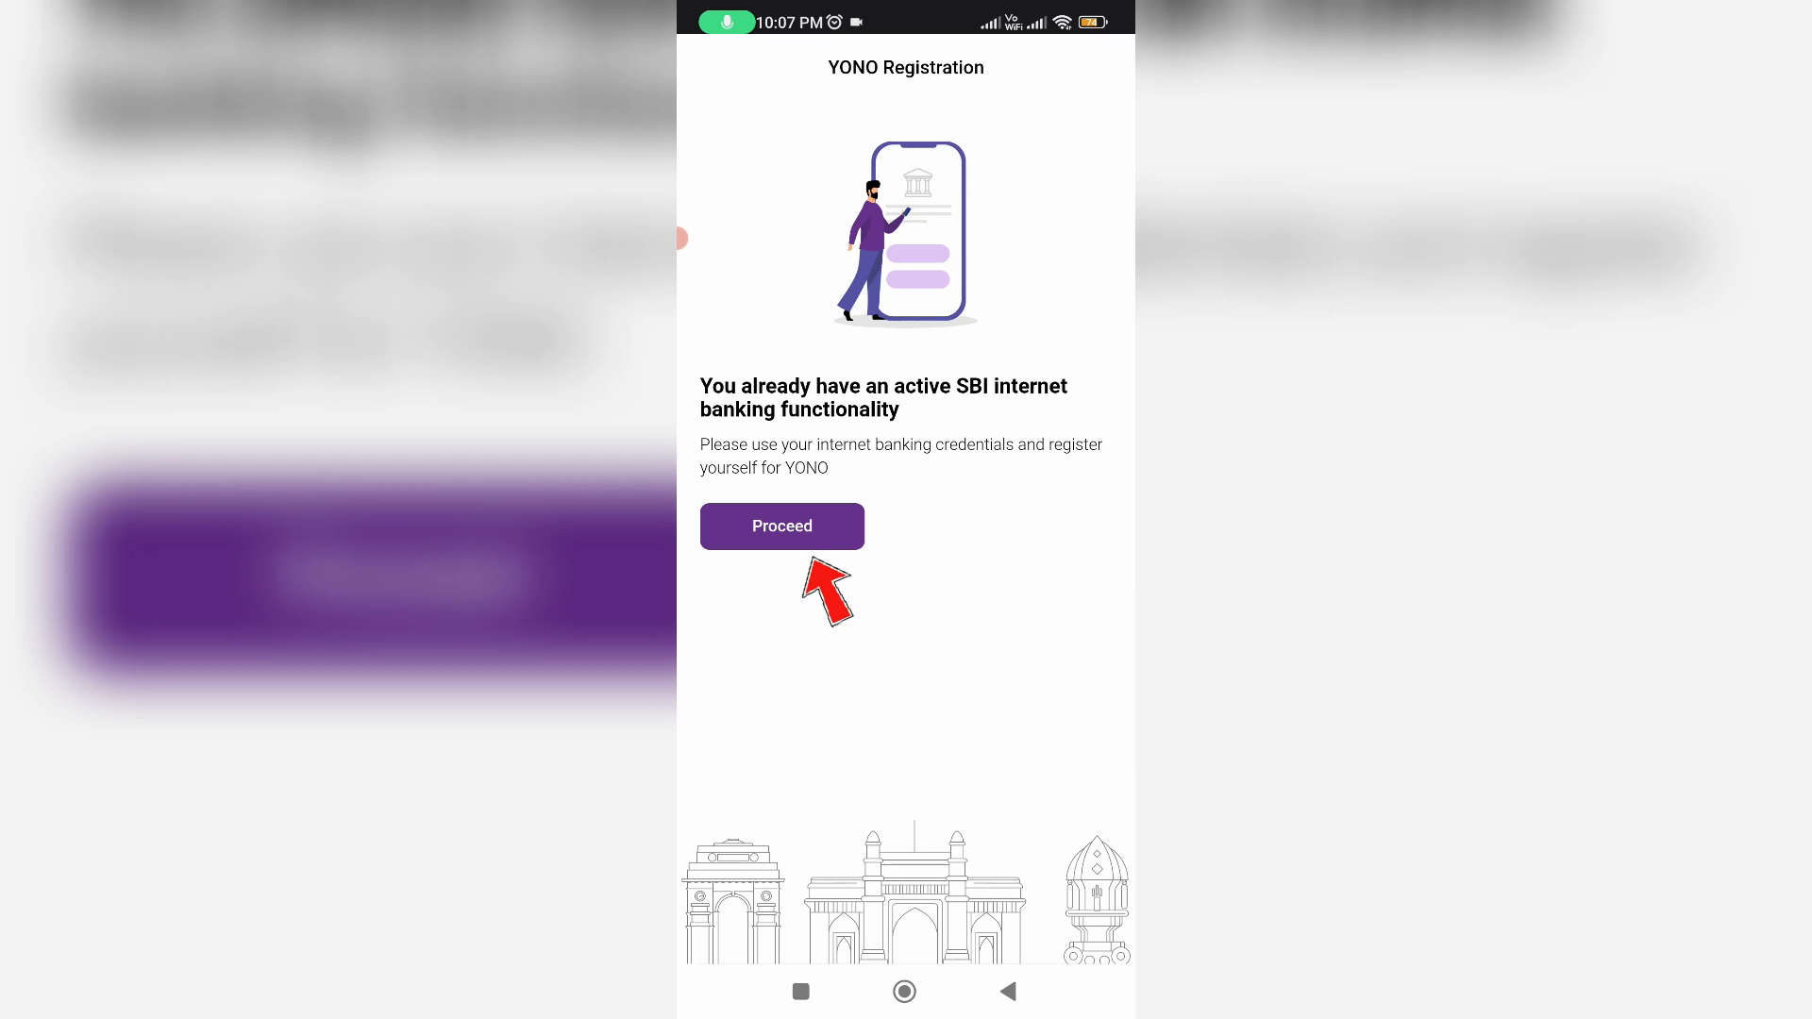
click(782, 526)
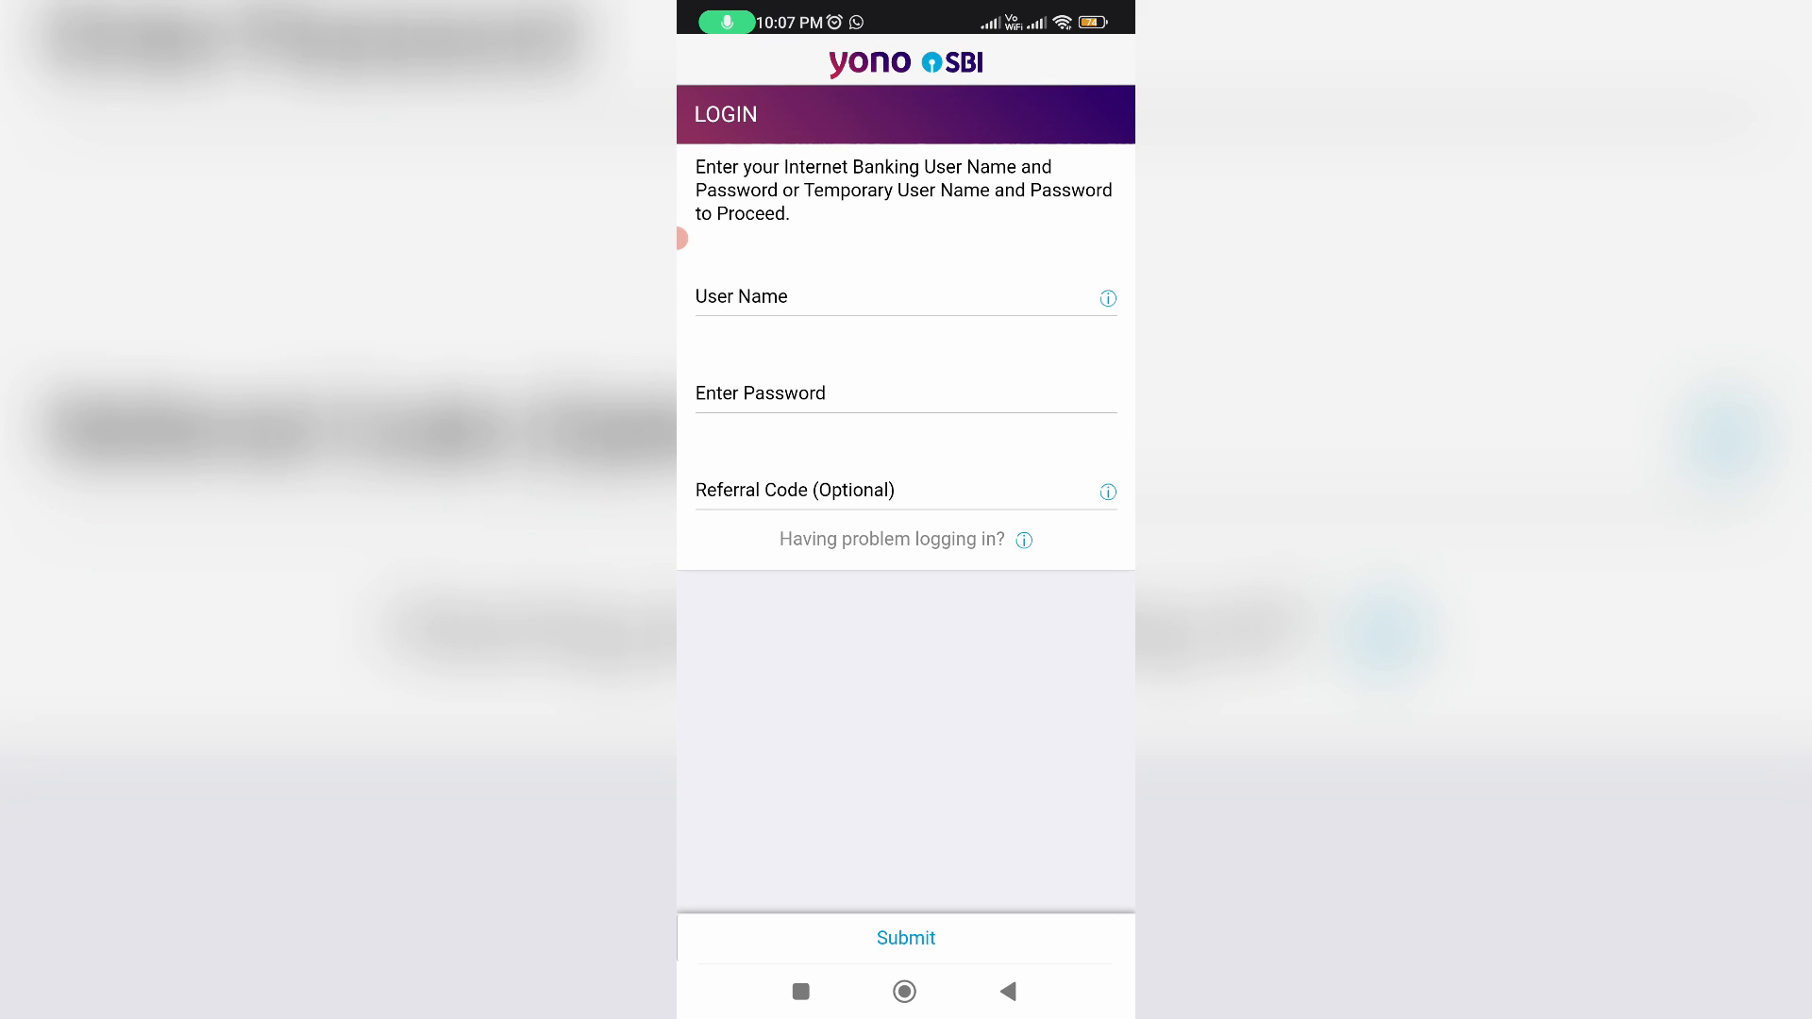